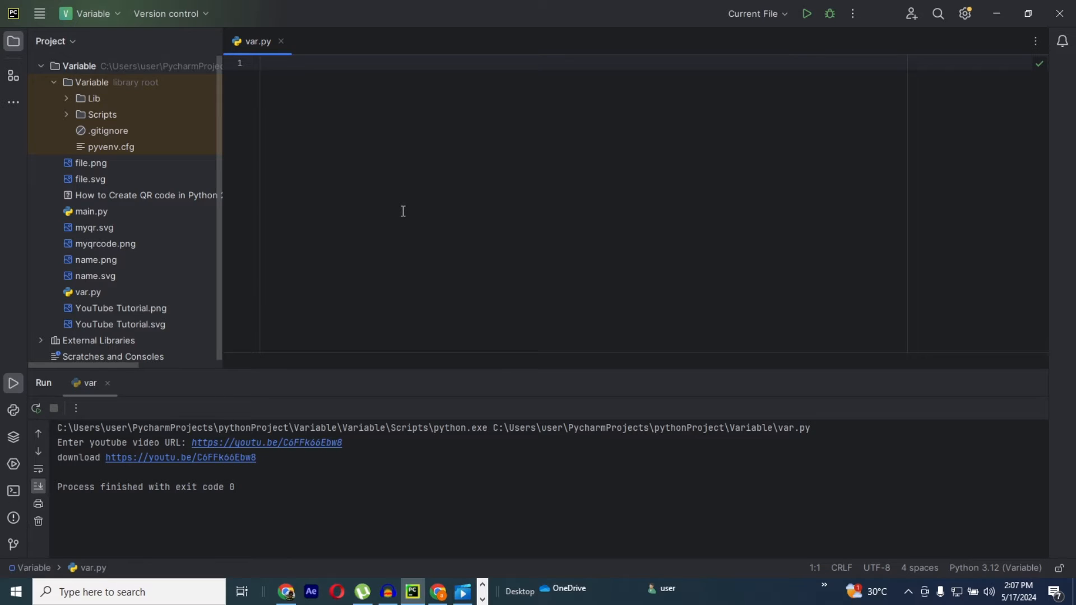
mouse_move(393, 109)
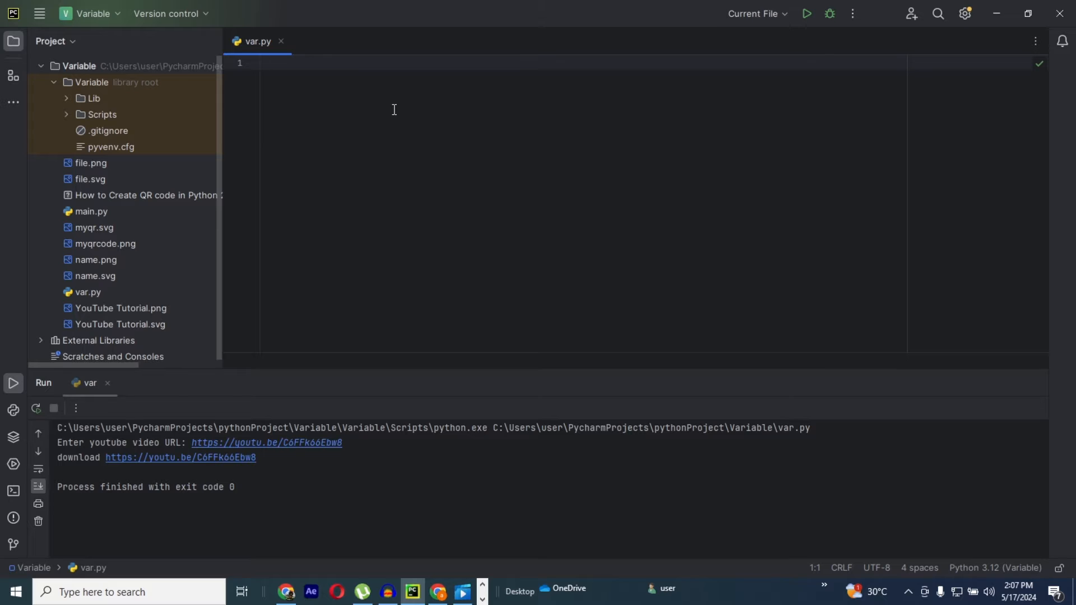
mouse_move(377, 80)
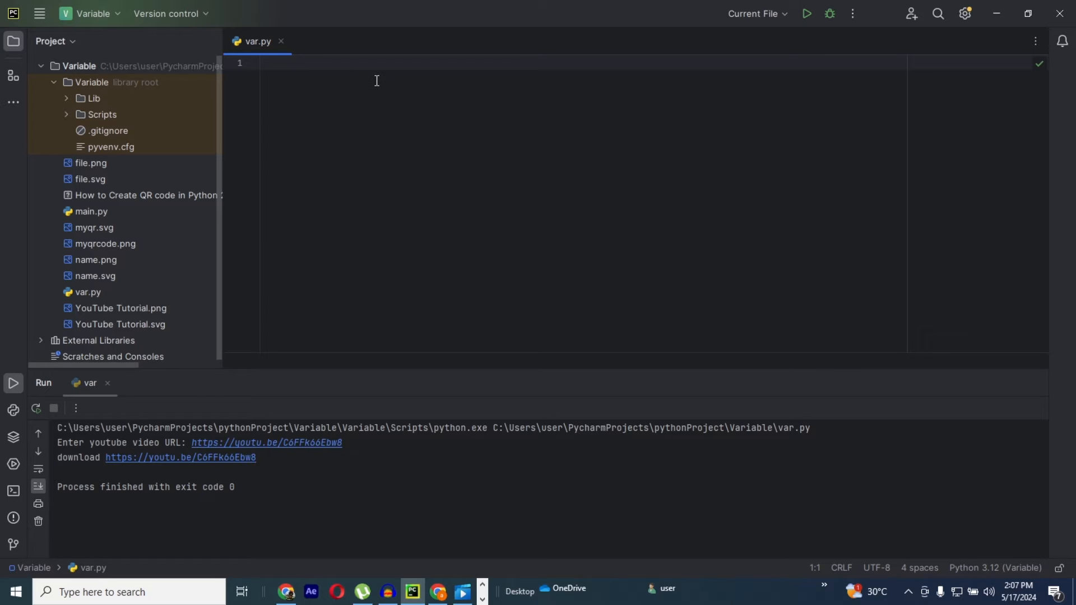
- Write 'import pytube' as the first line of var.py
type("import p")
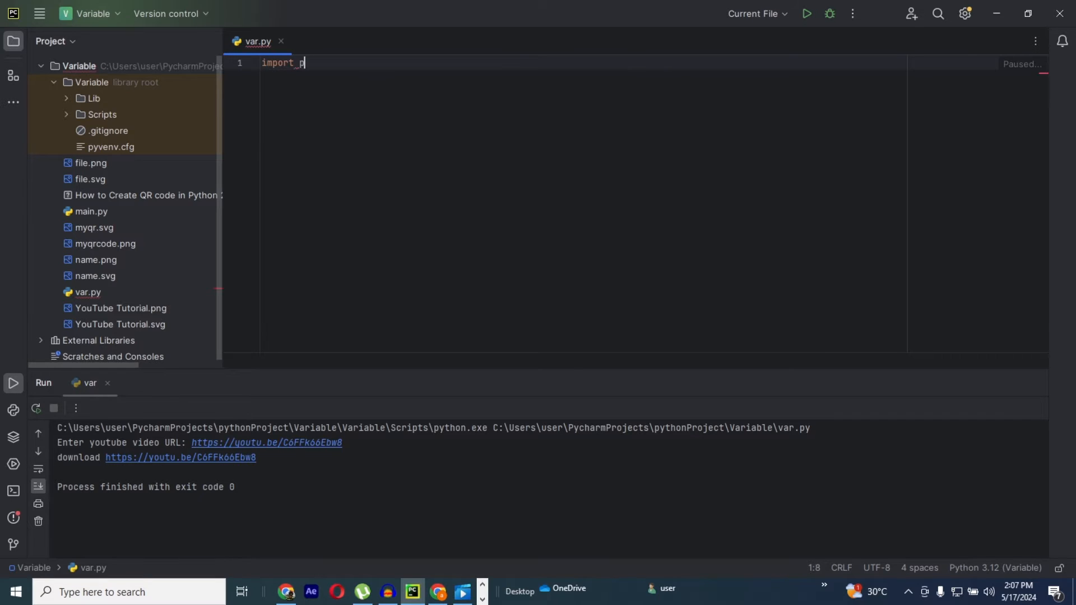
type("ytube")
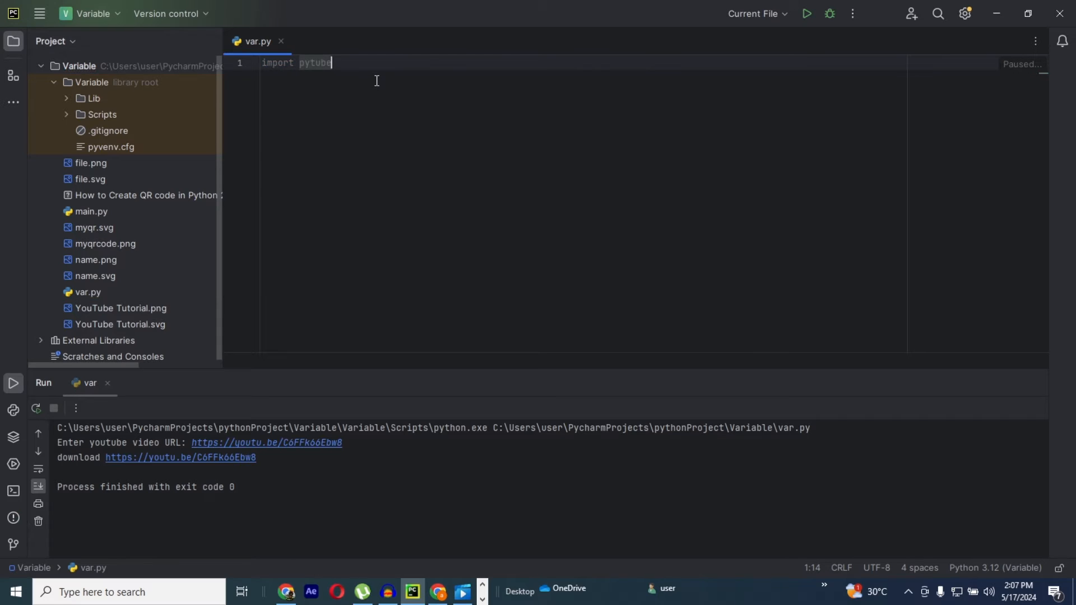
key("enter")
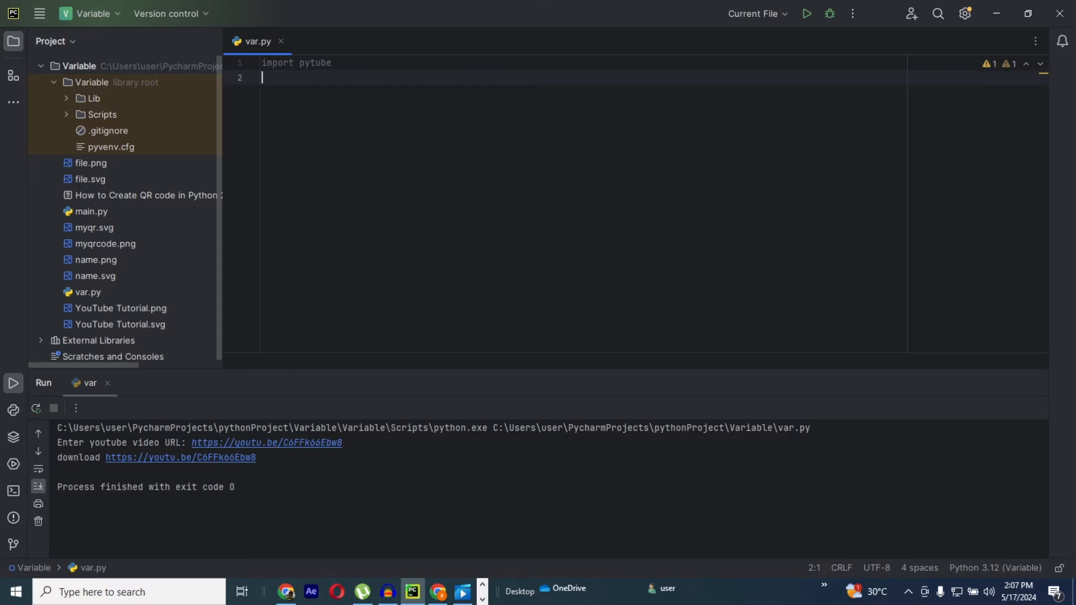
- Write site = input('Enter YouTube video URL: ') on line 2 and begin 'yt =' on line 3
type("s")
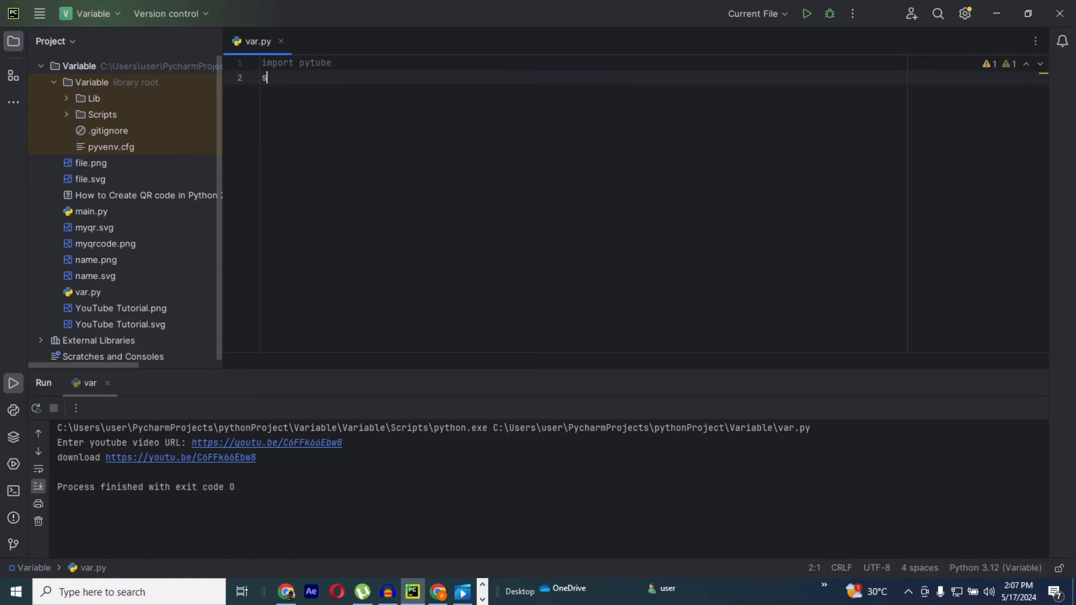
type("ite")
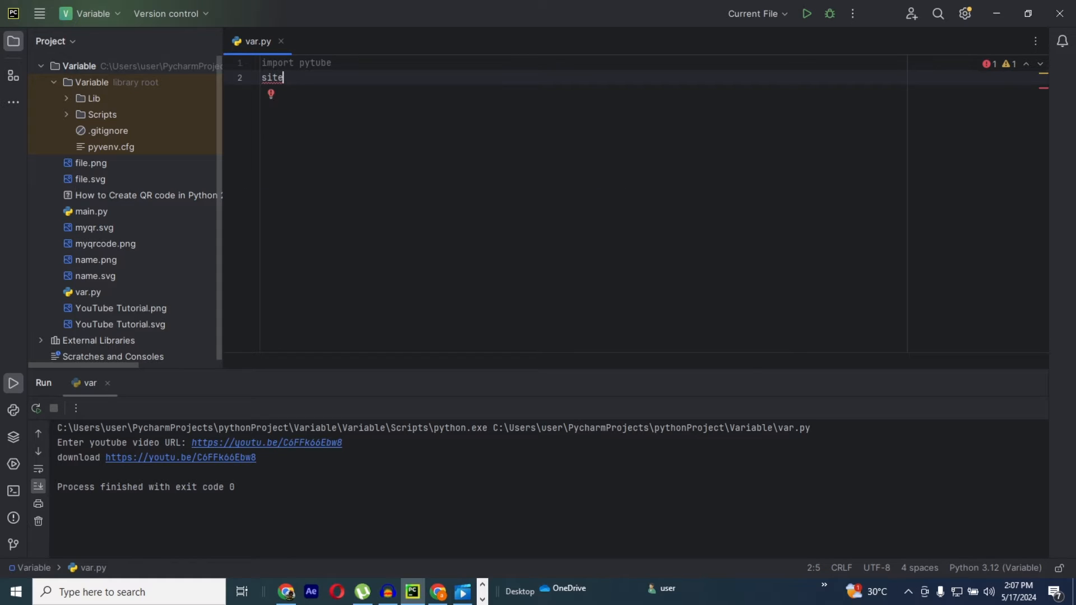
type("=")
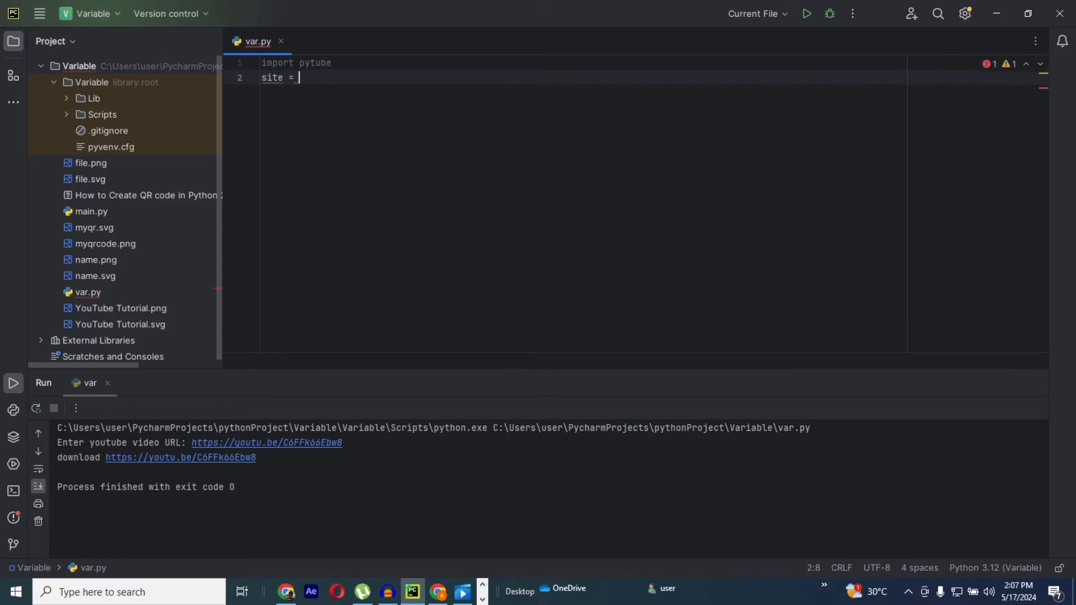
type("inp")
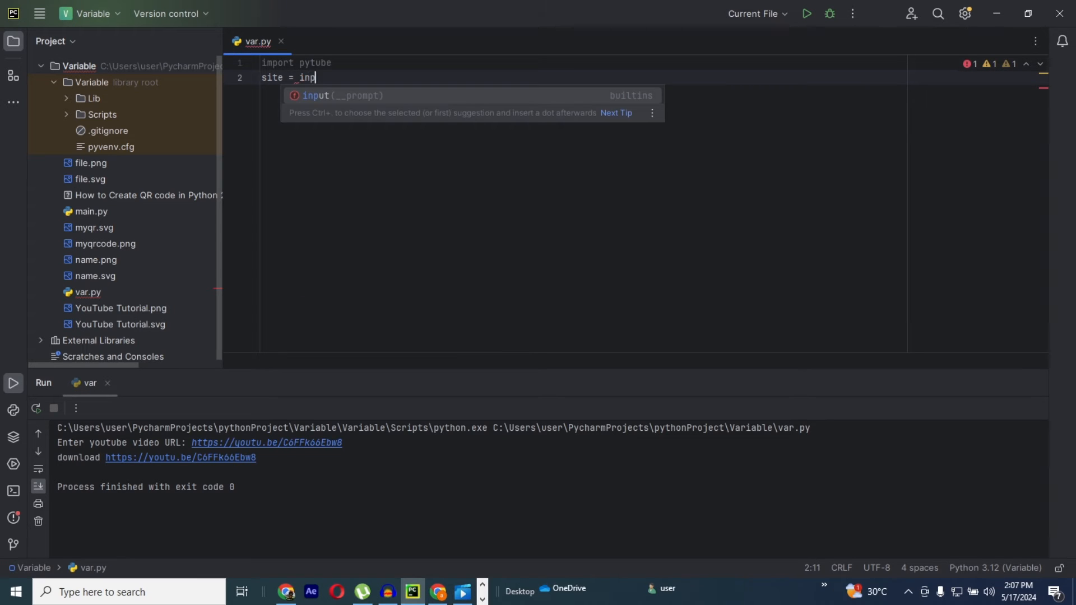
type("ut")
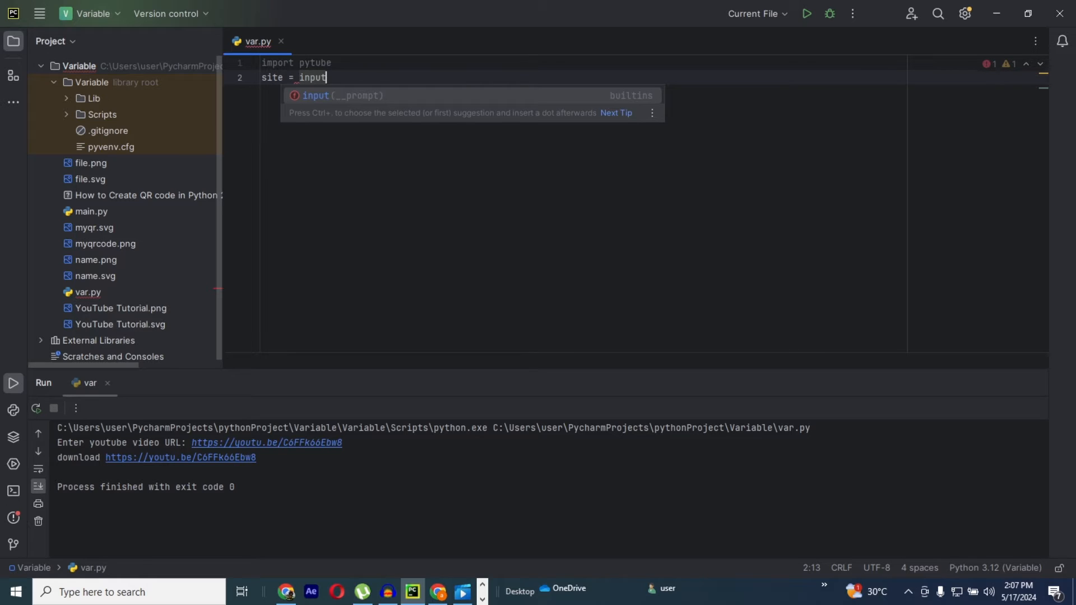
type("(")
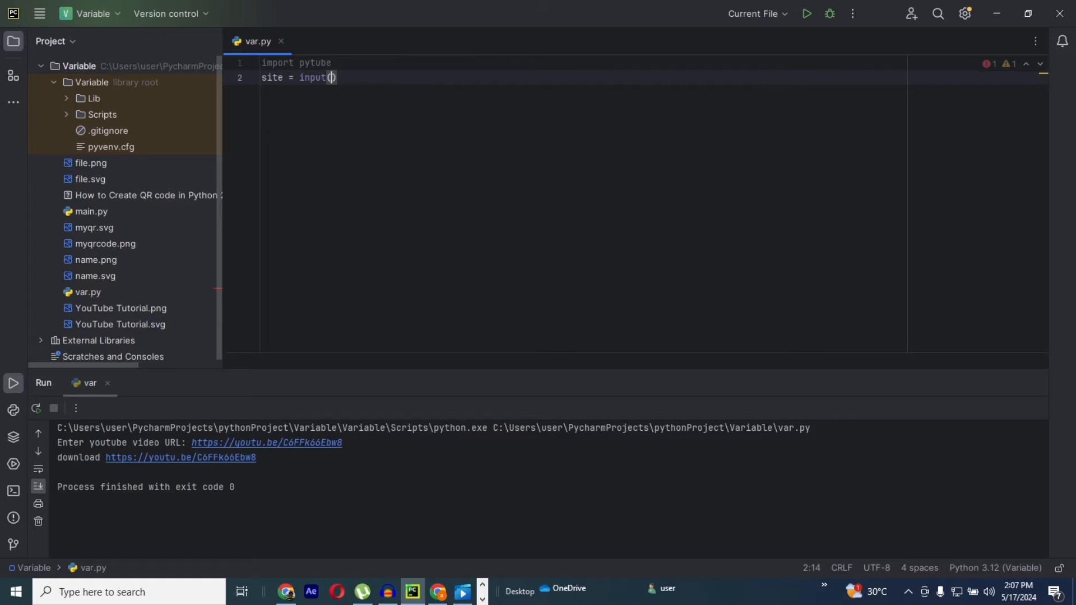
type("'")
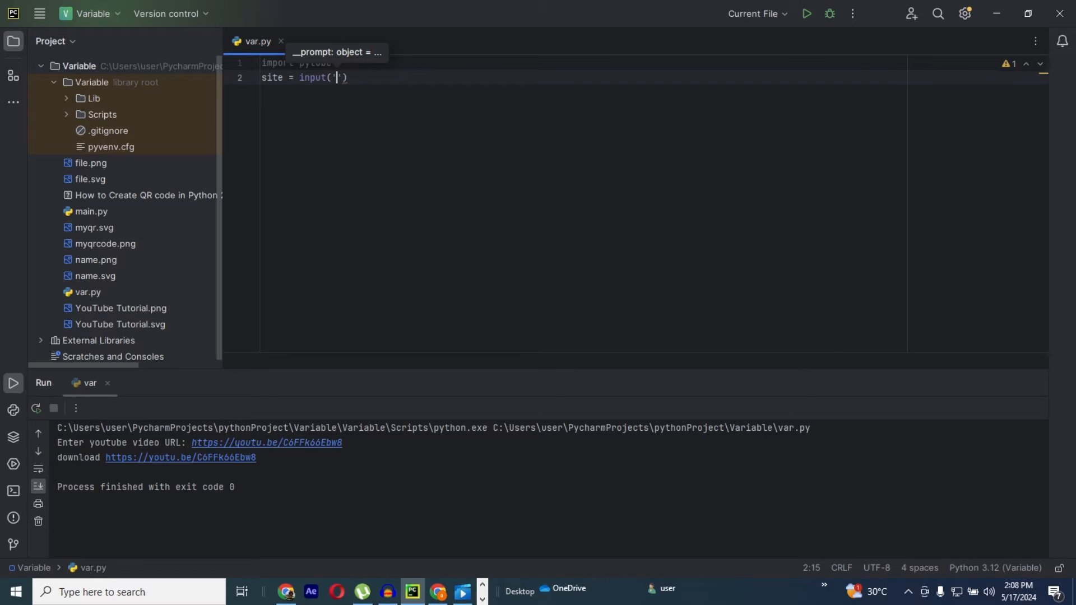
type("Enter You")
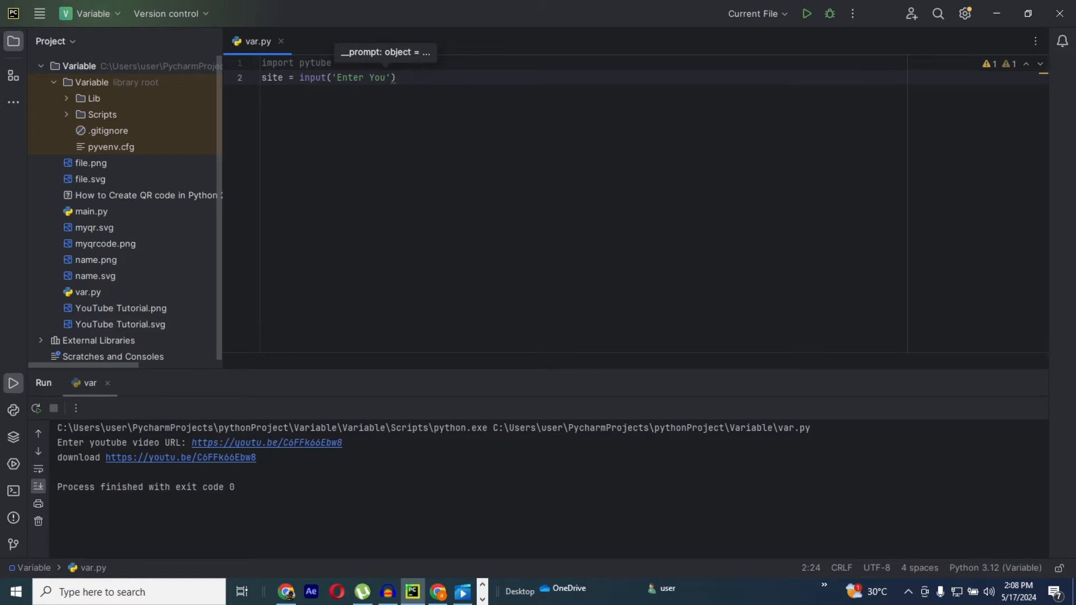
type("T")
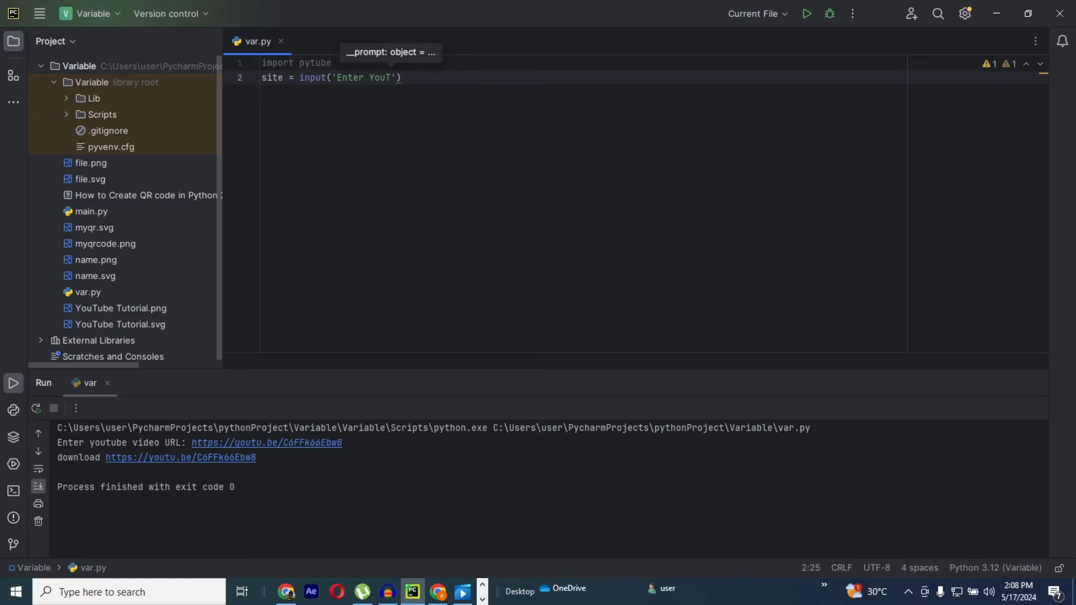
type("ube")
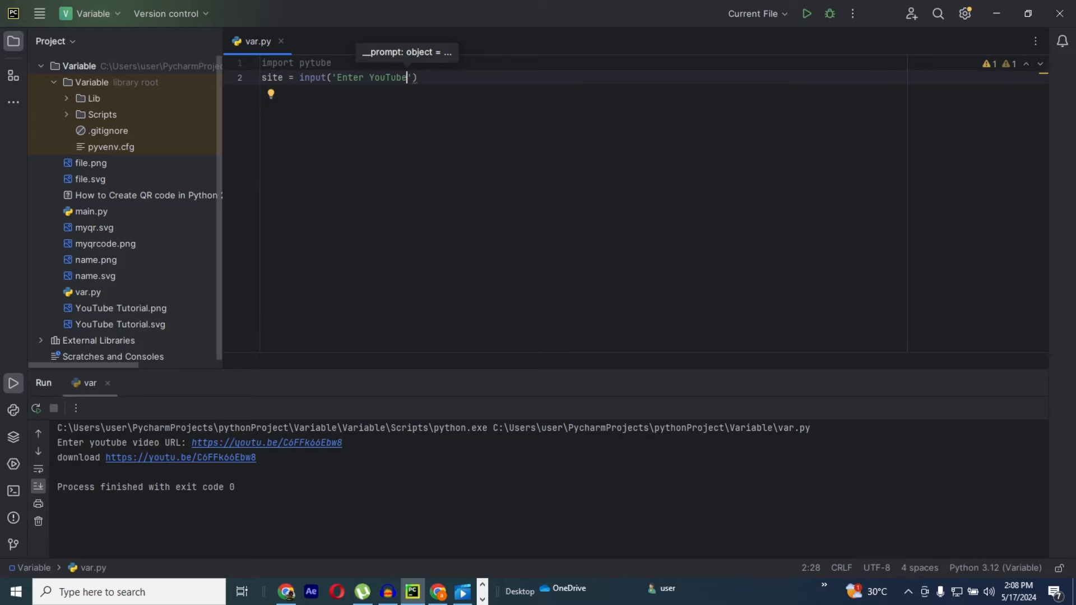
type("video")
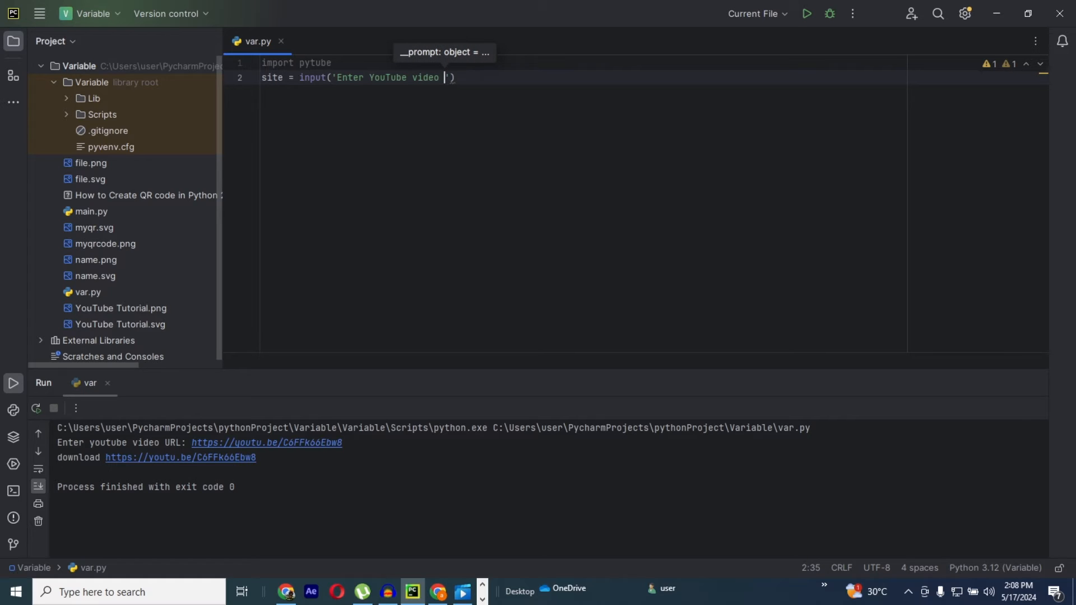
type("URL")
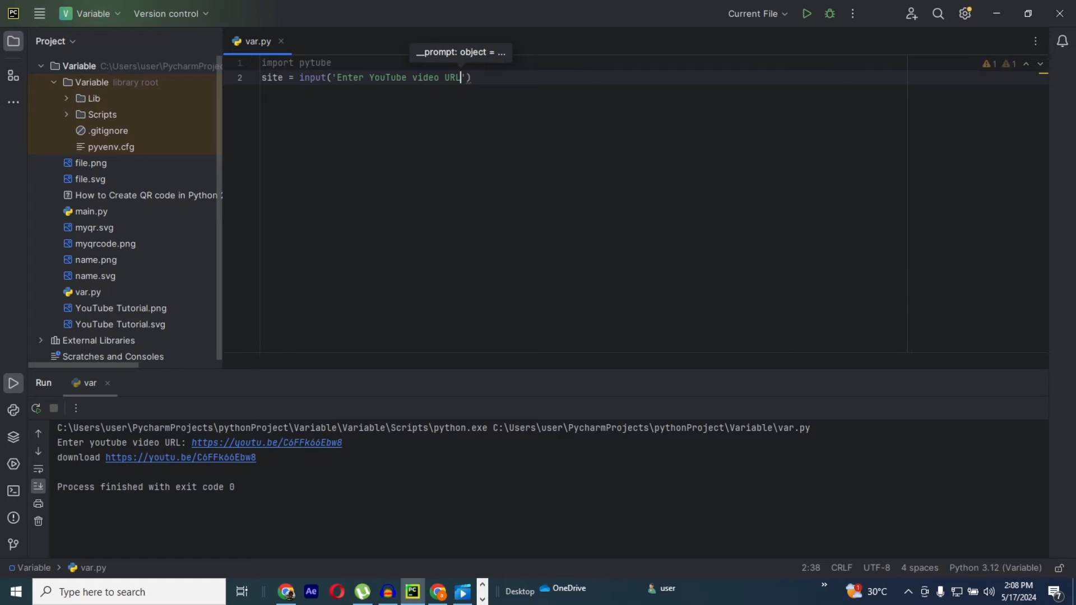
type(":")
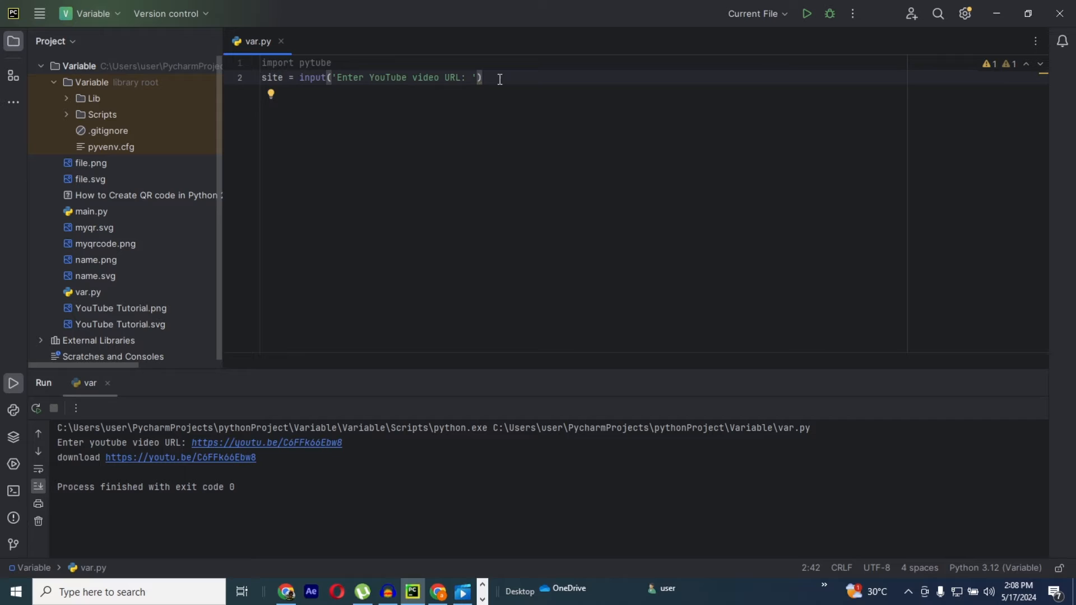
type("yt =")
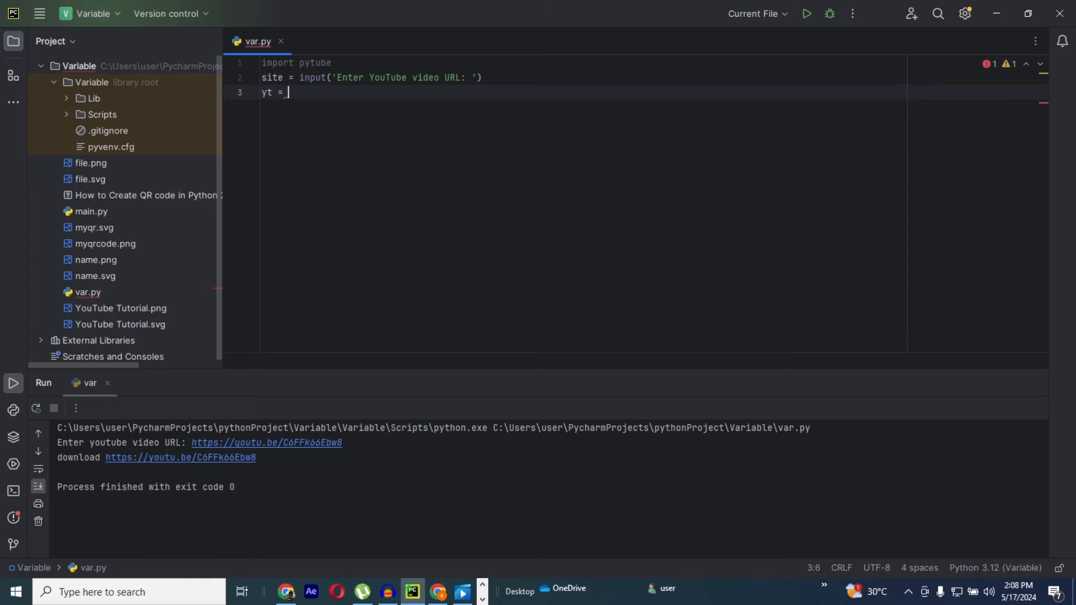
- Complete line 3 as yt = pytube.YouTube(site)
type("pytube")
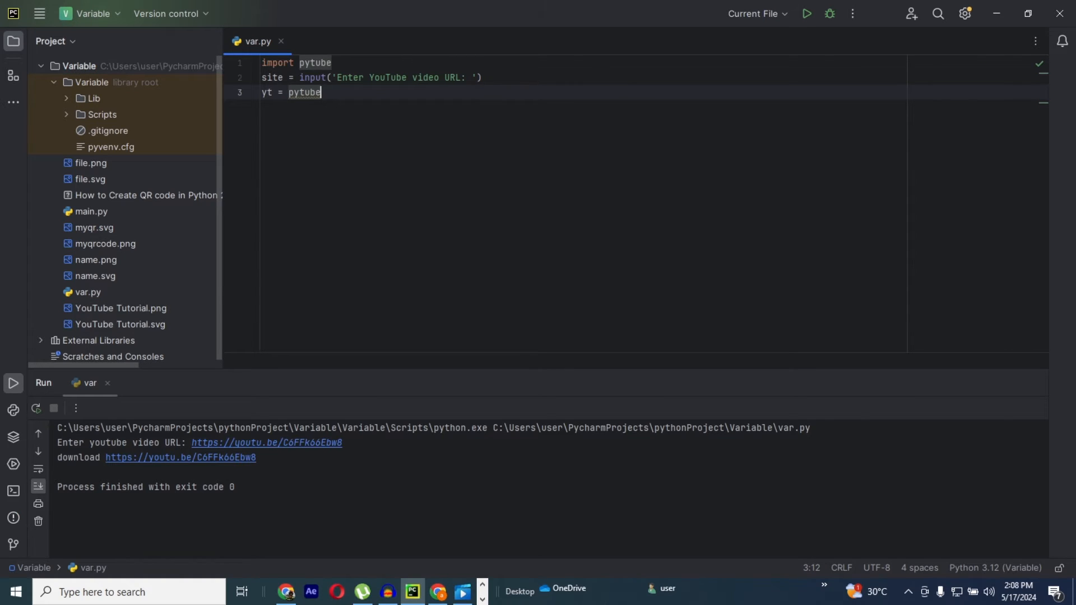
type(".YouTube(")
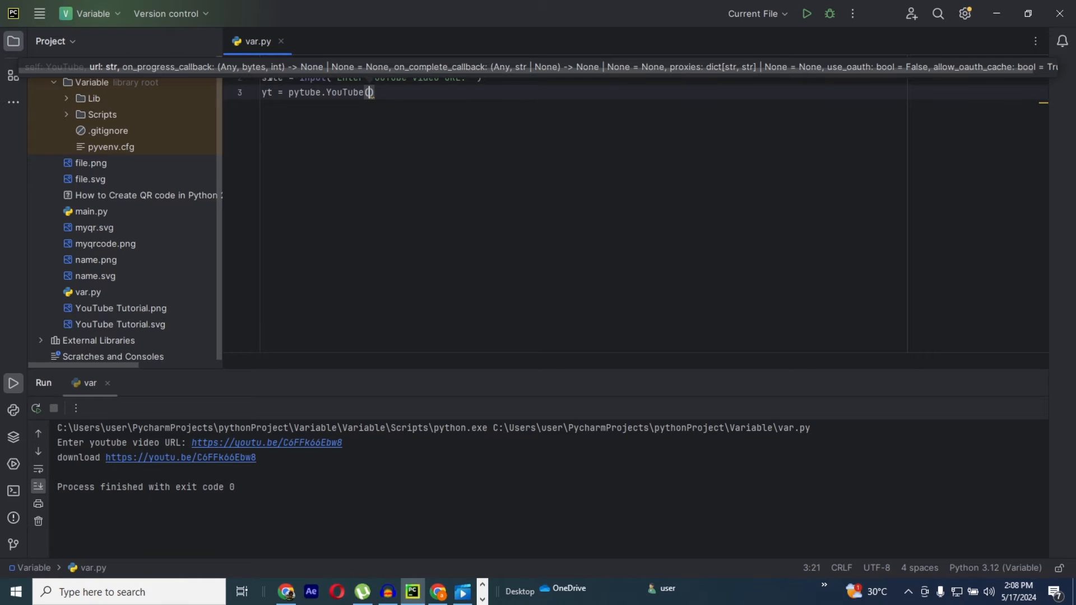
type("site")
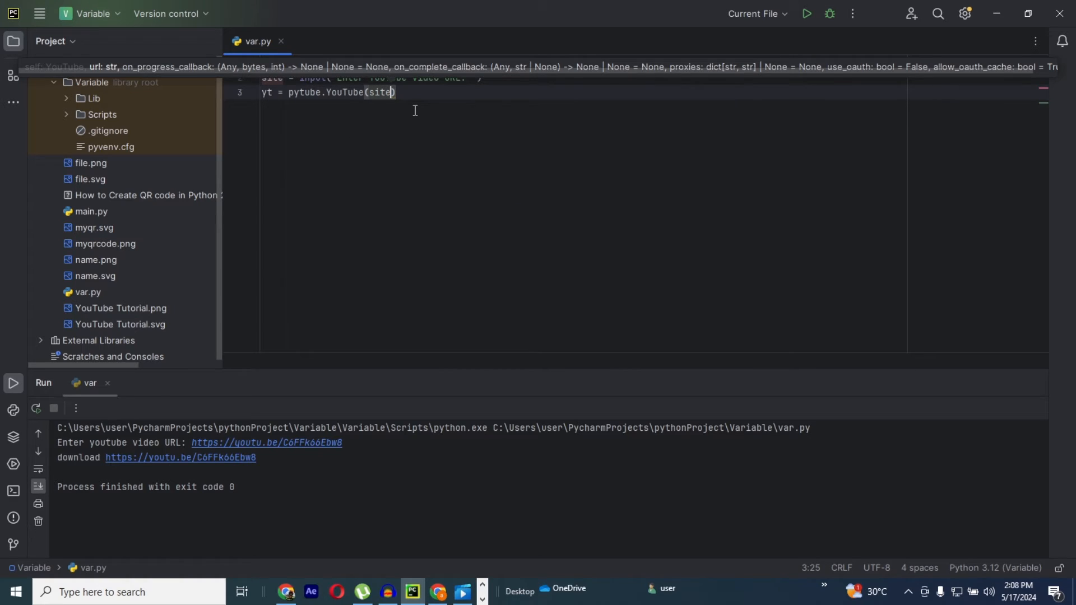
key("enter")
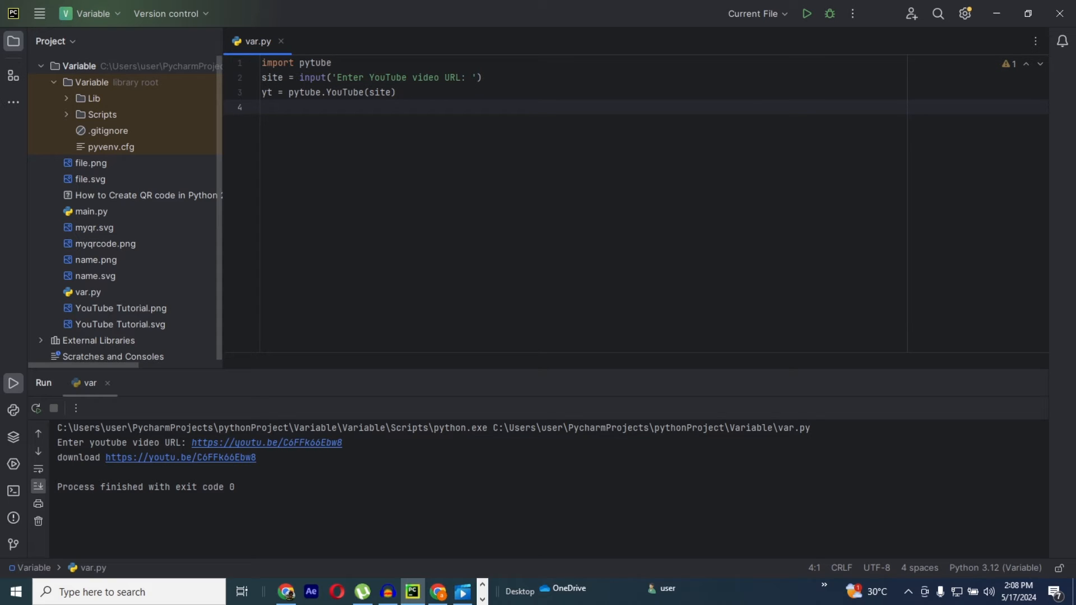
- Write yt.streams.first().download() on line 4
type("yt")
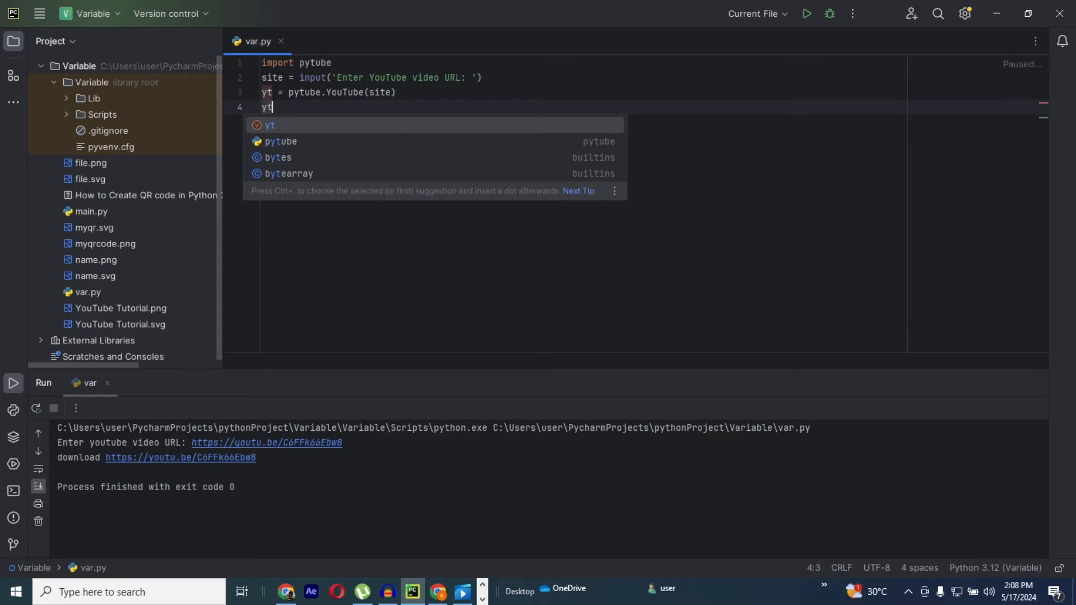
type(".stre")
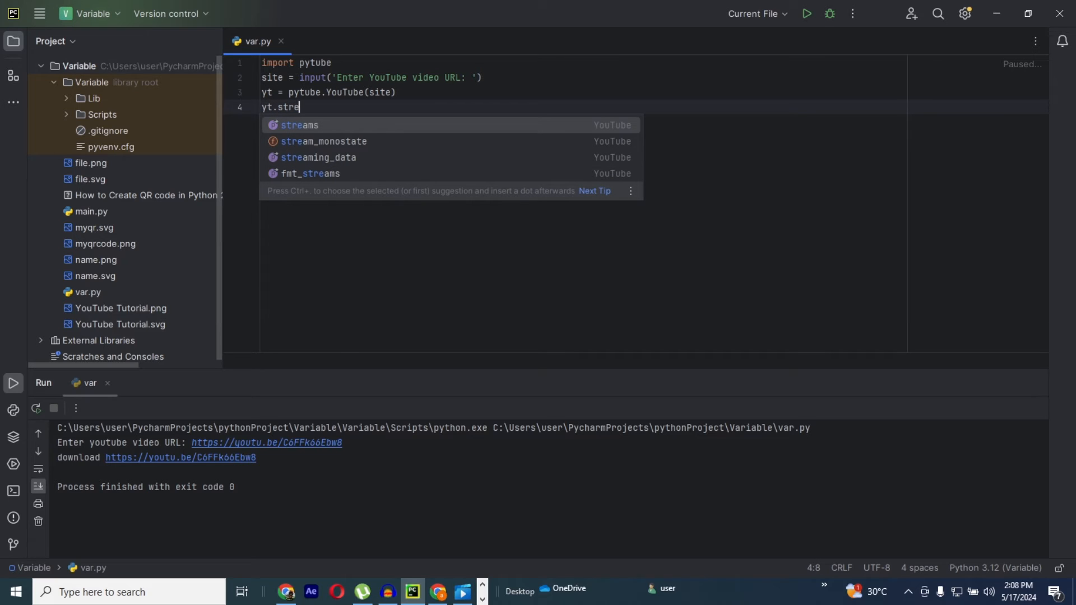
type("ams")
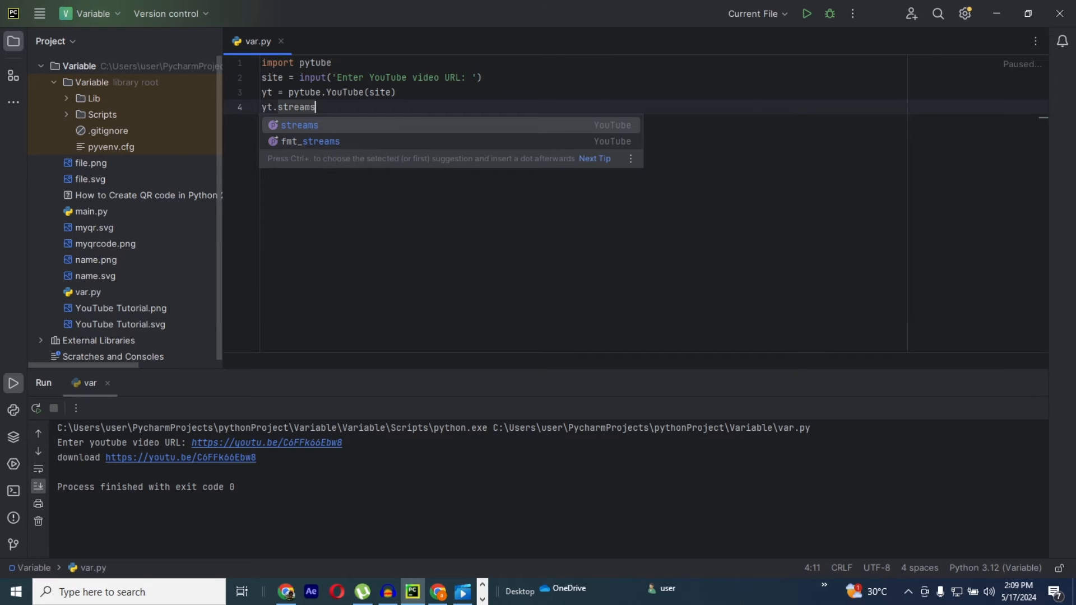
type(".first(")
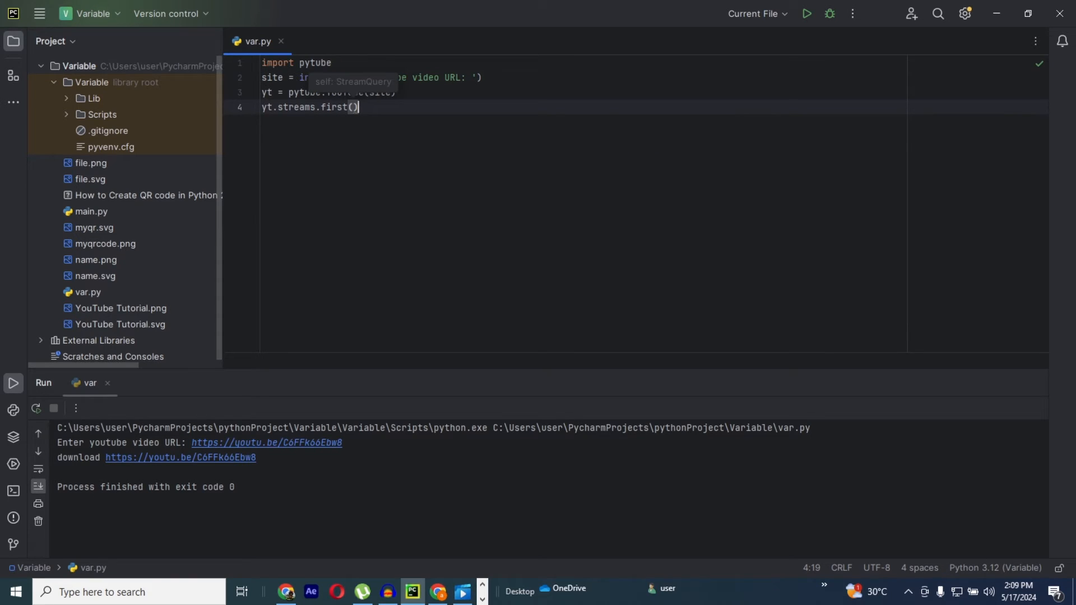
type(".download(")
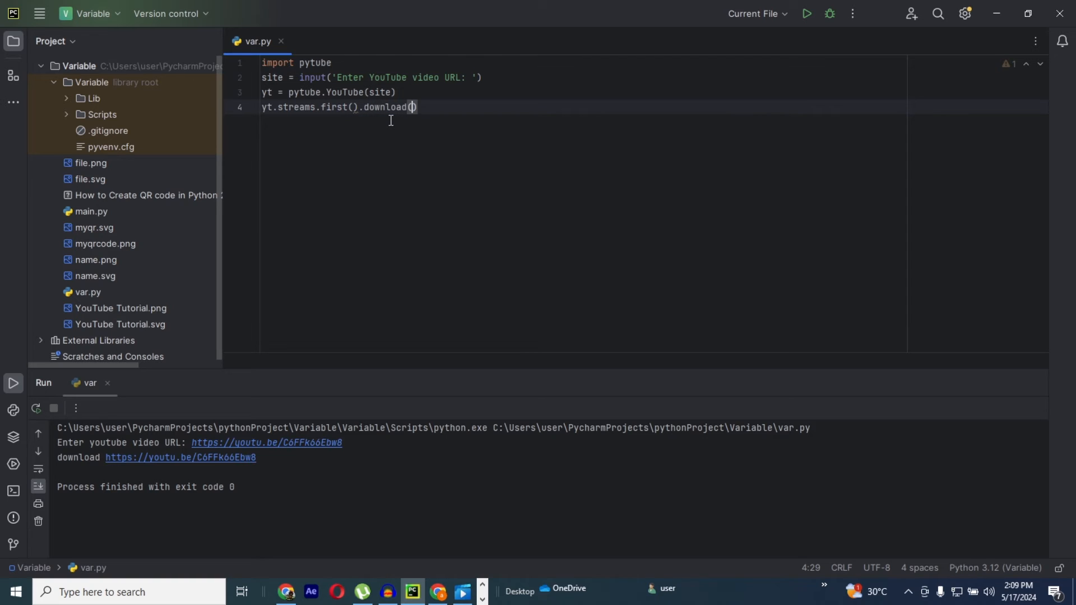
key("enter")
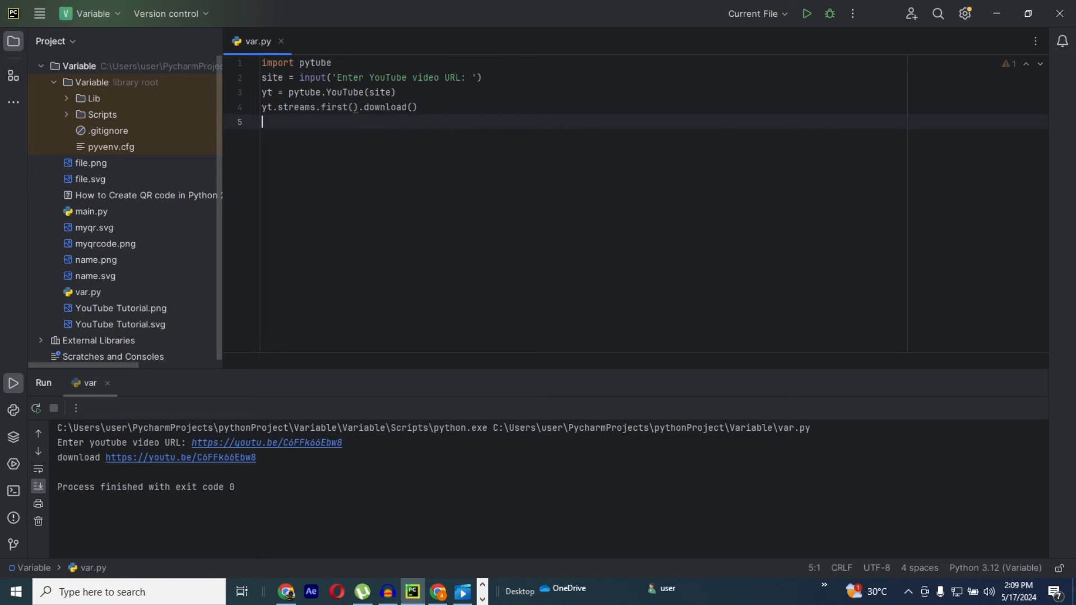
- Write print('Download', site) on line 5 to finish the script
type("print")
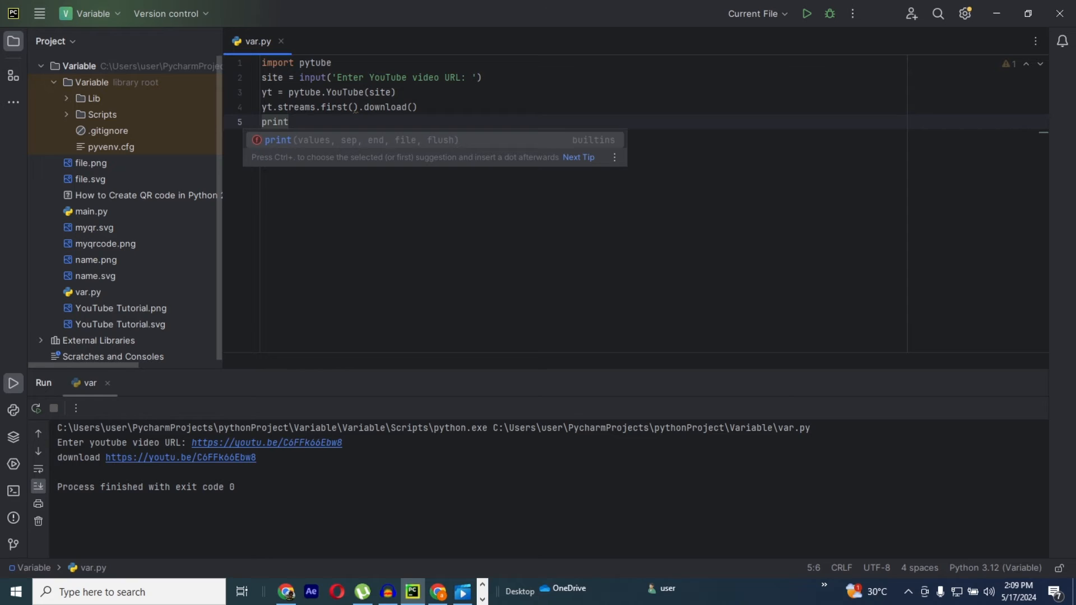
key("Escape")
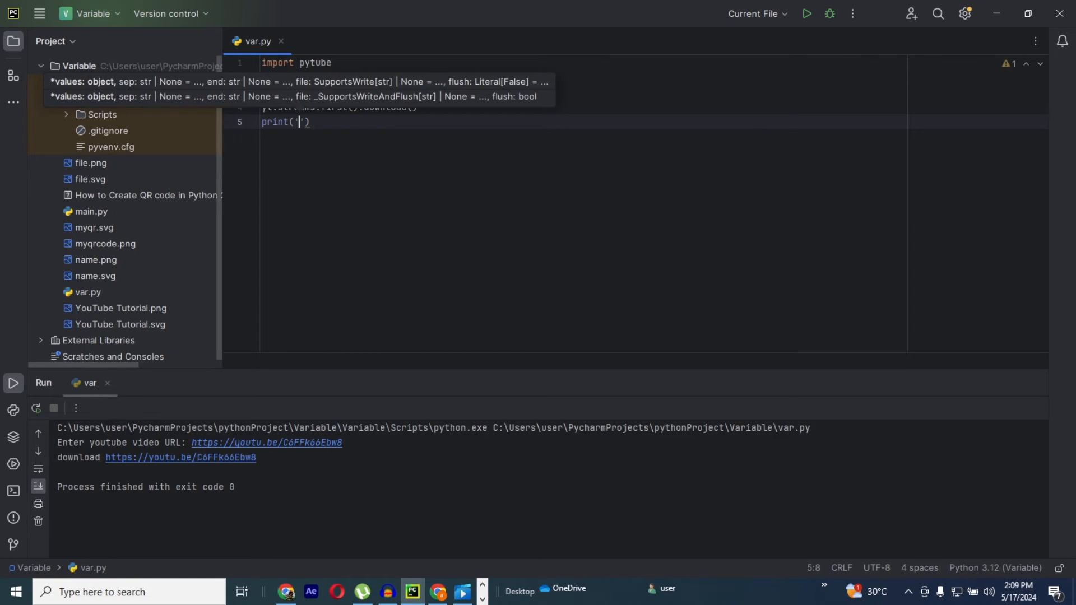
type("Downloa")
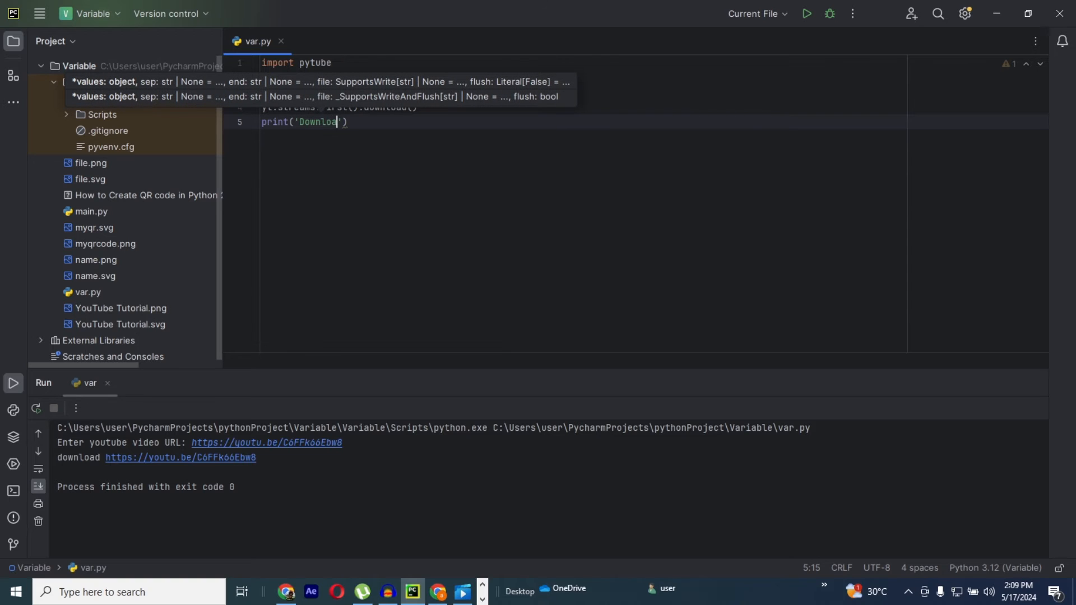
type("d")
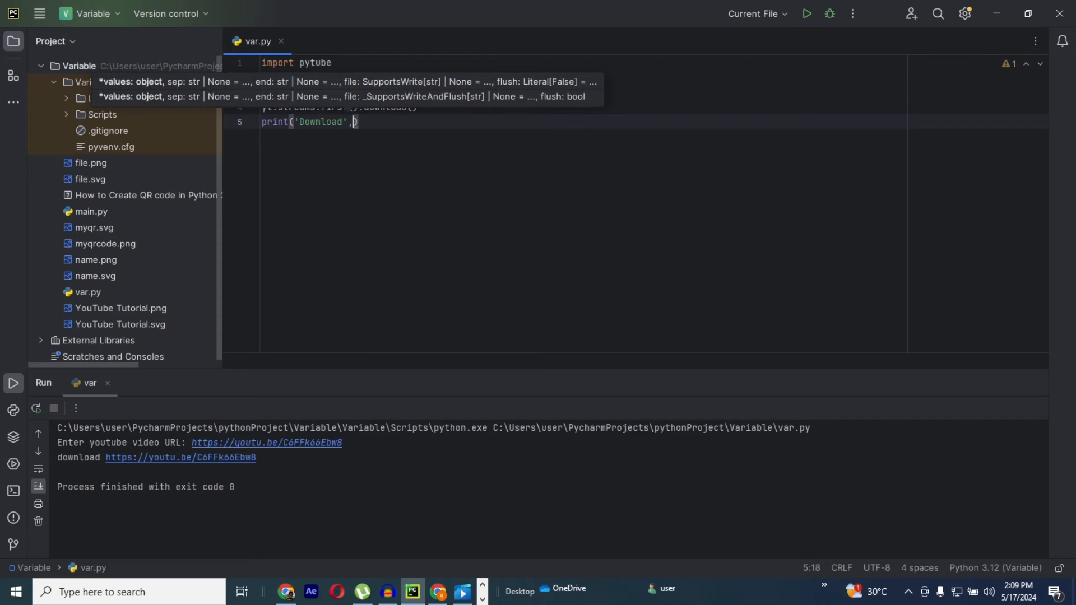
type("si")
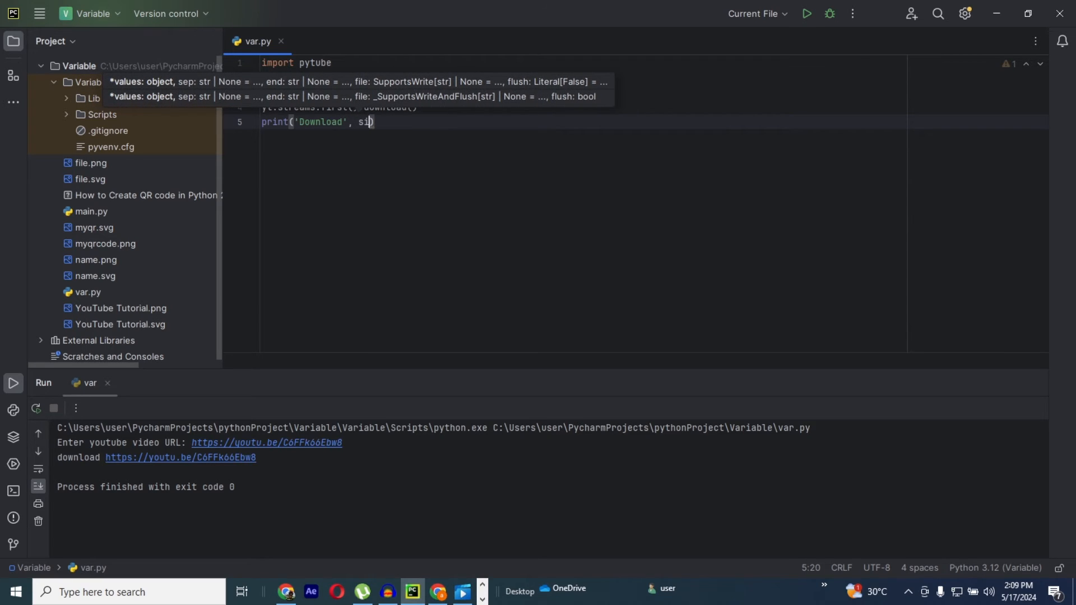
type("te")
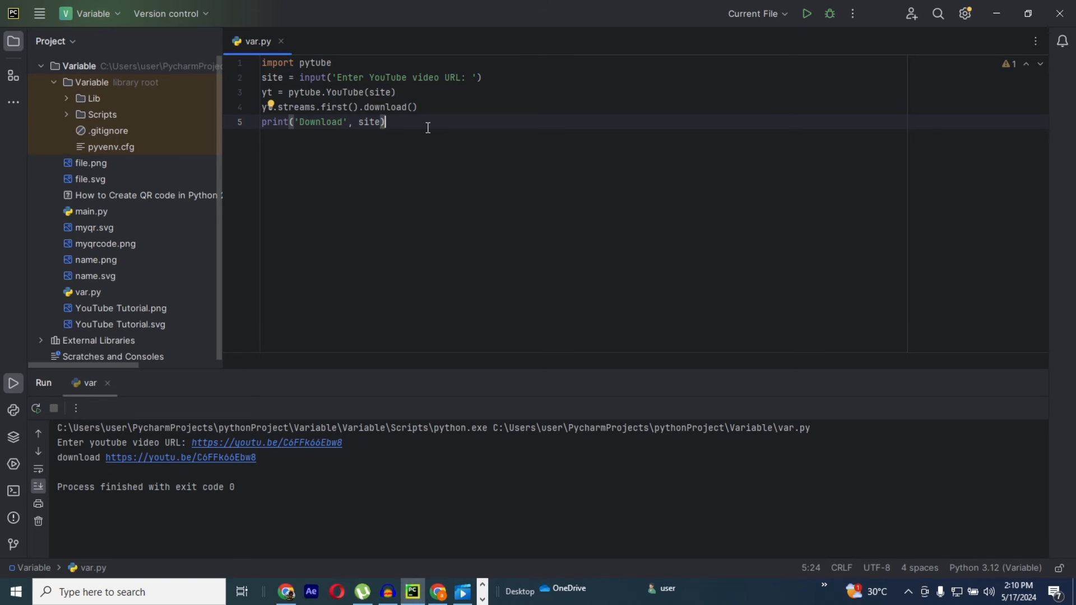
mouse_move(689, 75)
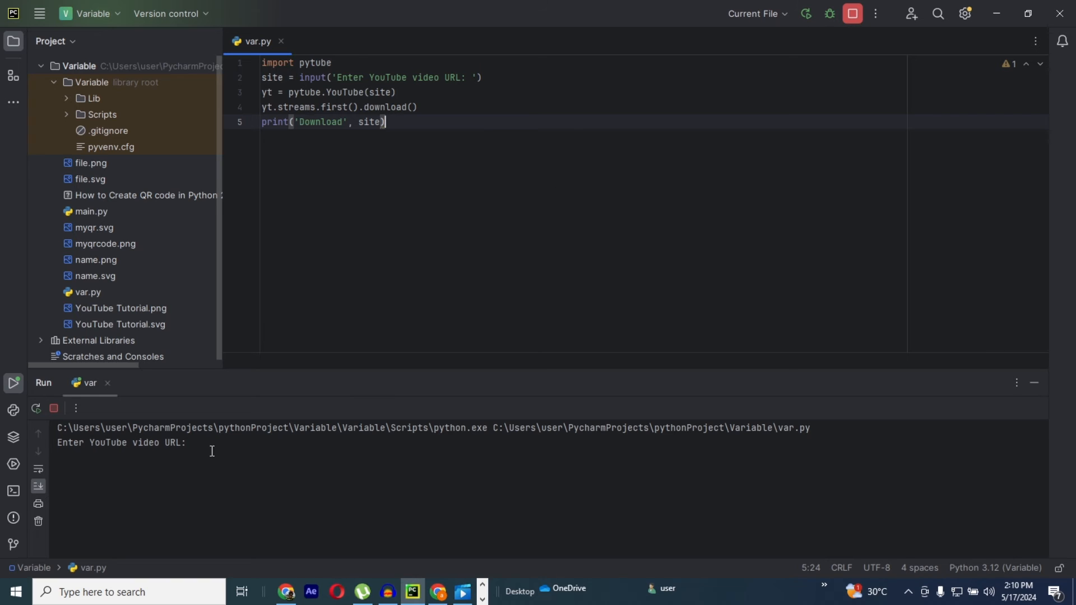
left_click(206, 443)
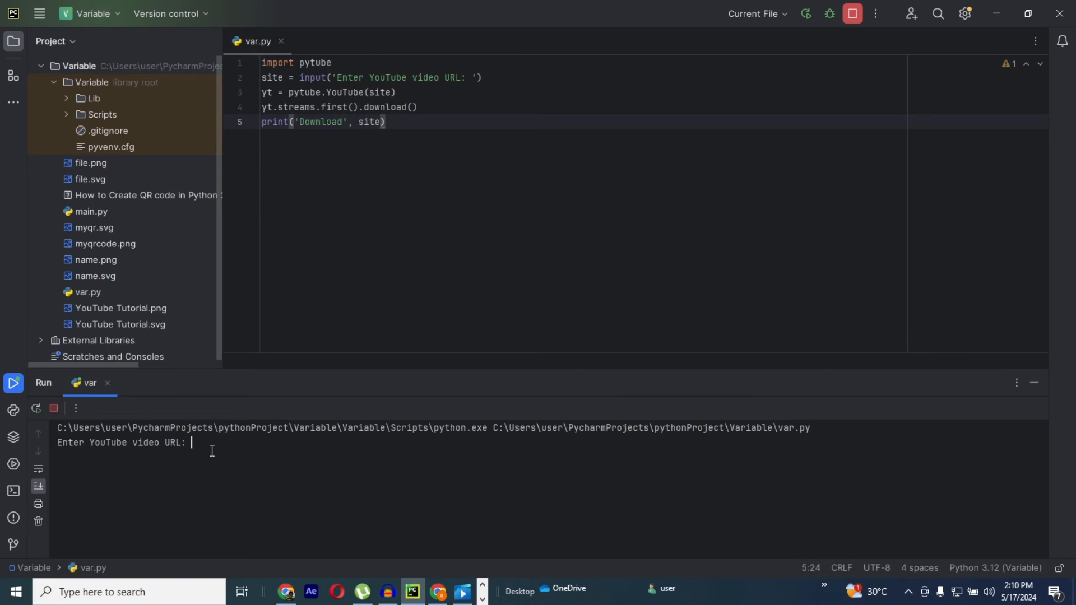
type("https://youtu.be/C6FFk66Ebw8")
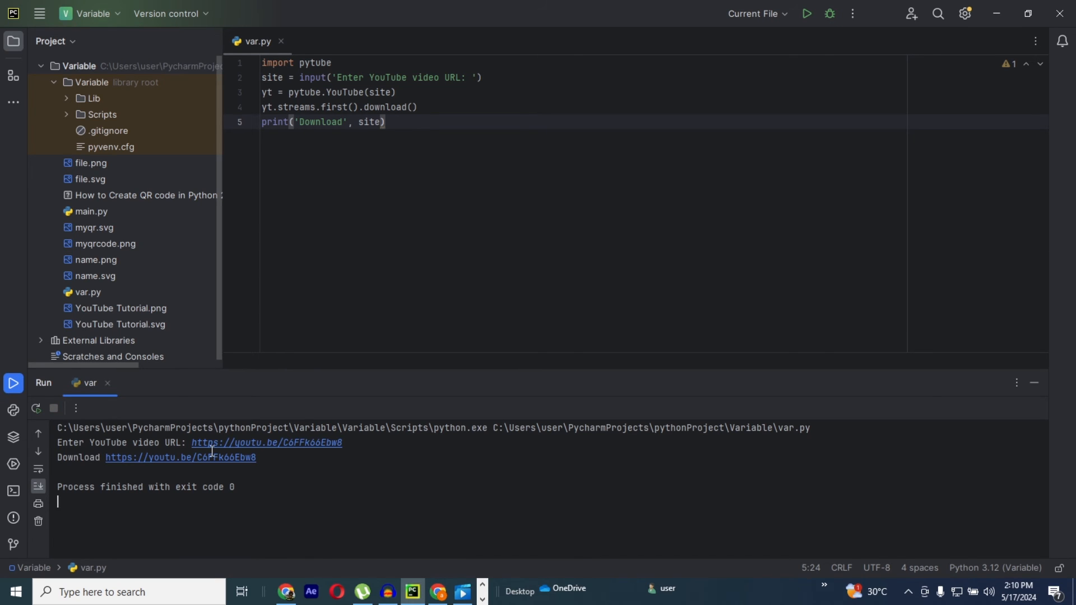
mouse_move(435, 528)
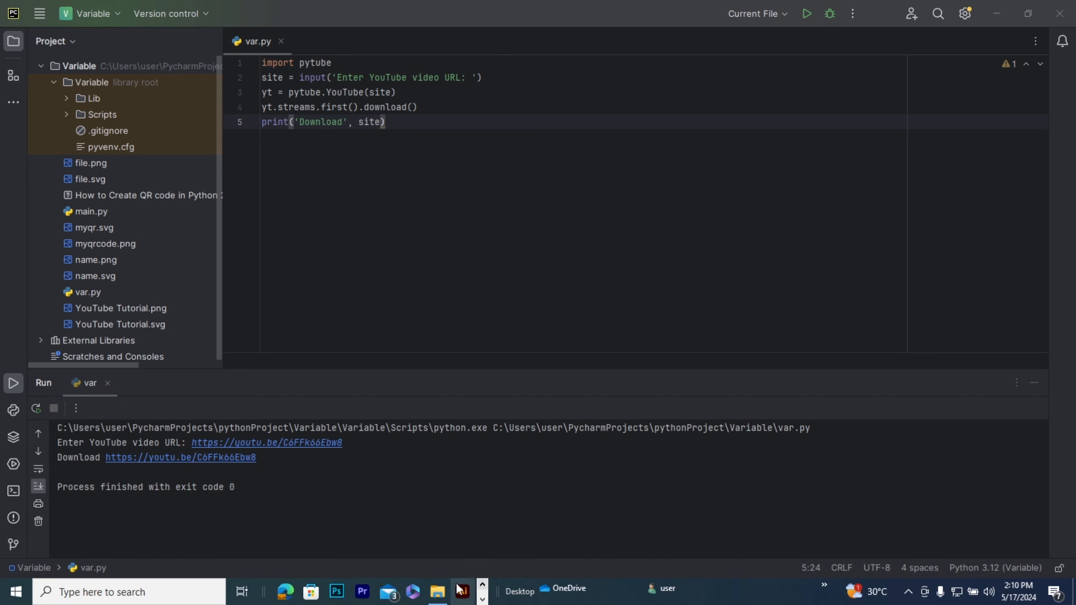
- Browse This PC > Local Disk (C:) > Users > user > PycharmProjects in File Explorer
left_click(436, 591)
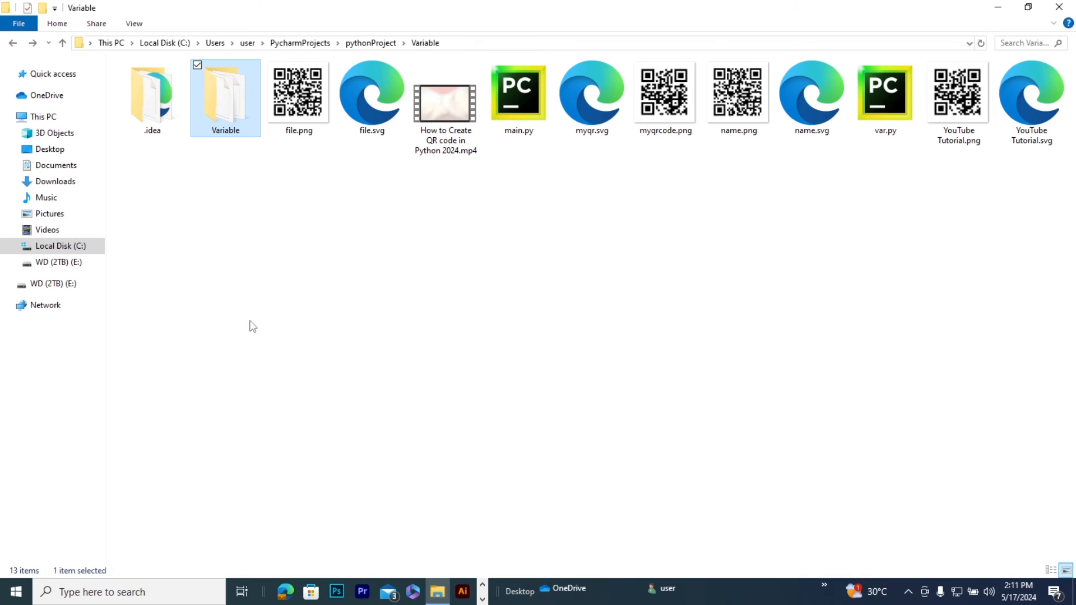
left_click(43, 117)
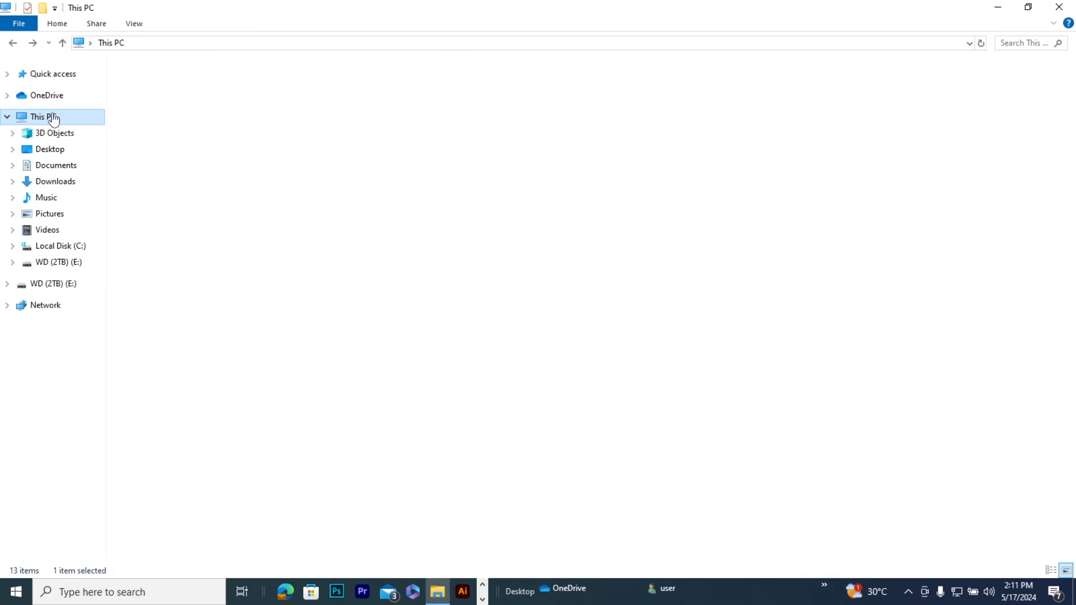
left_click(44, 117)
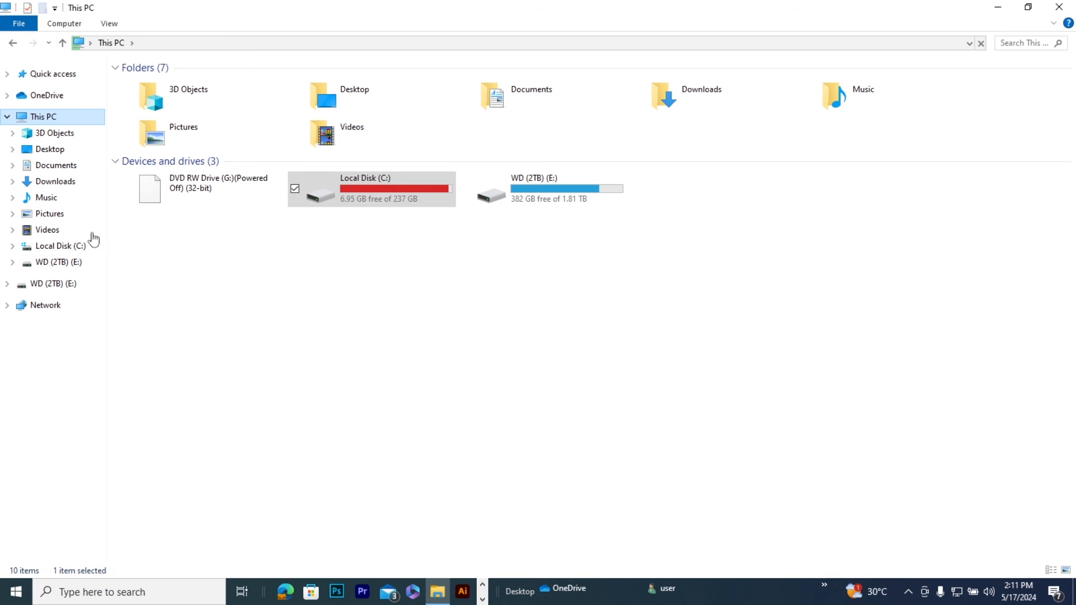
left_click(371, 189)
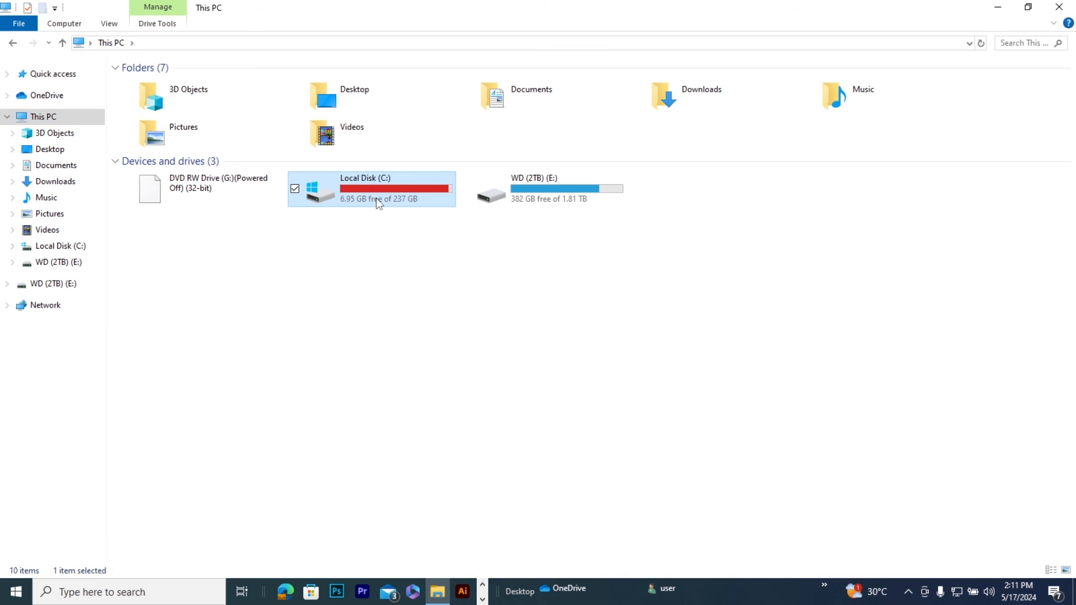
double_click(394, 188)
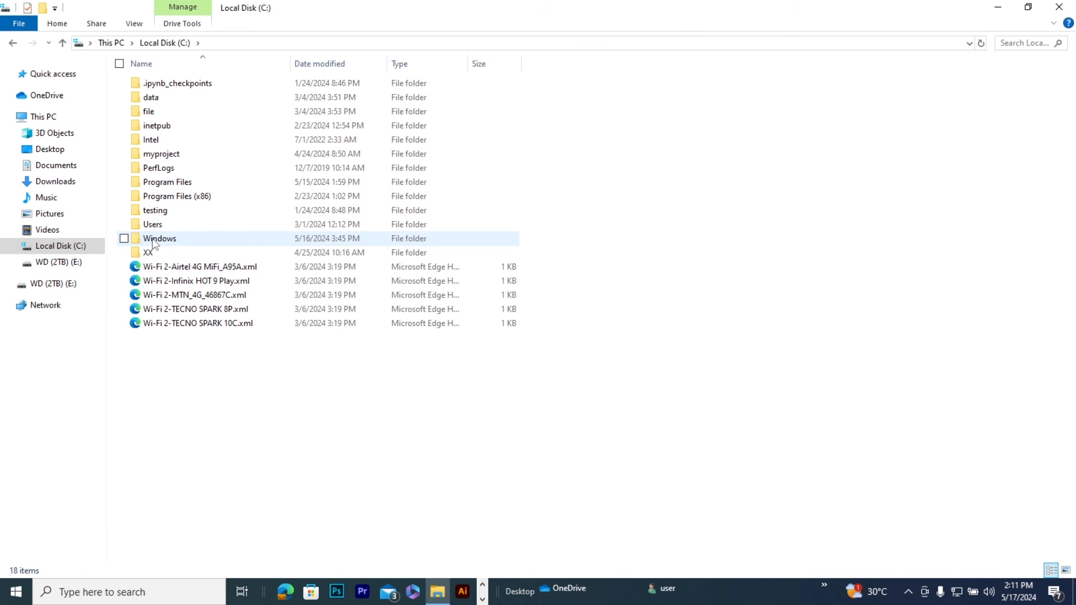
double_click(151, 224)
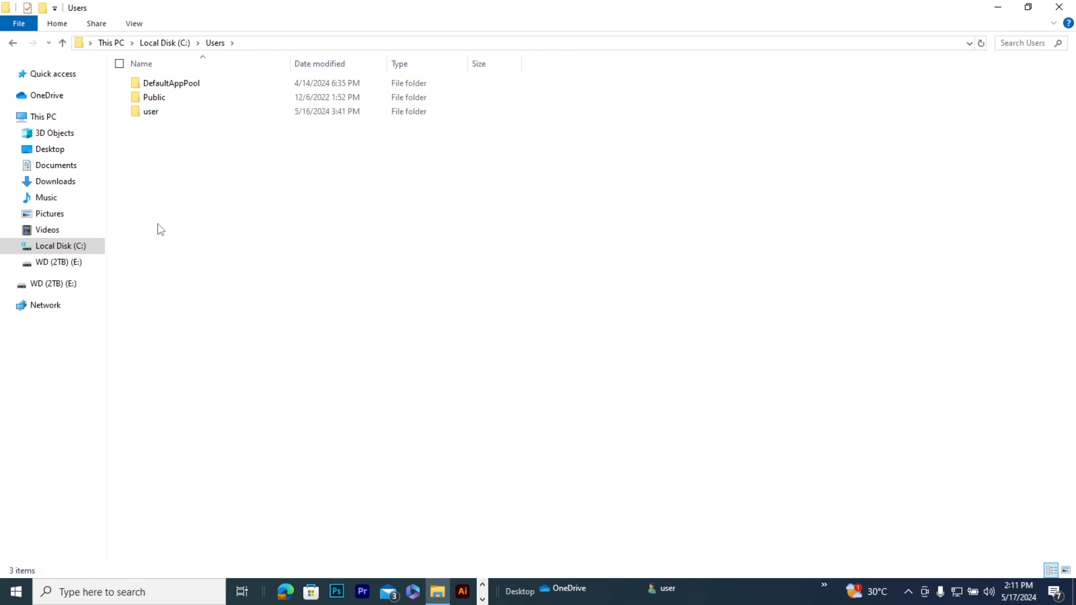
double_click(151, 111)
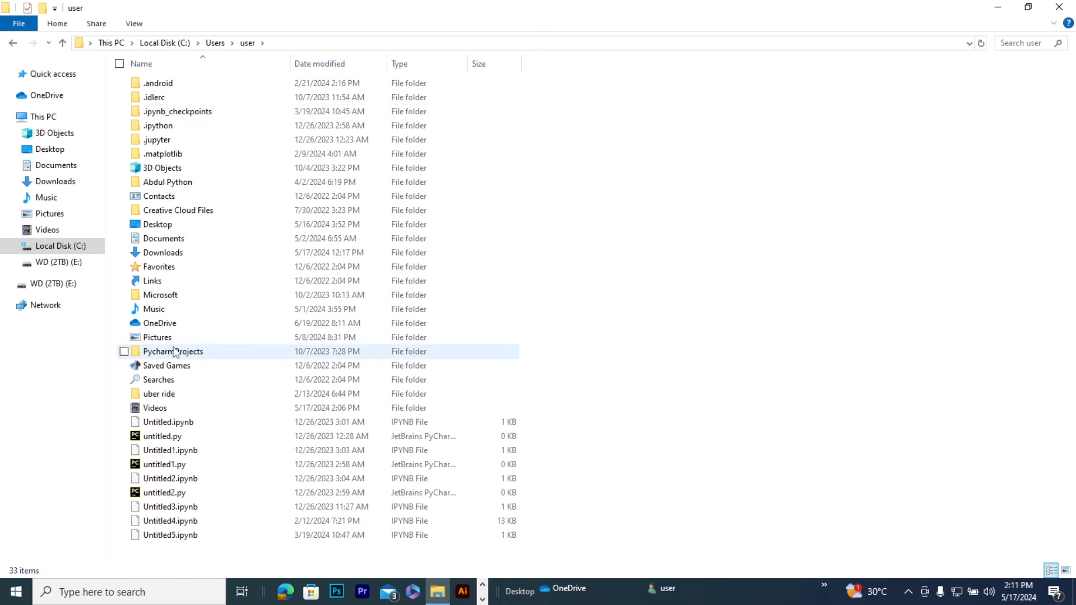
double_click(172, 351)
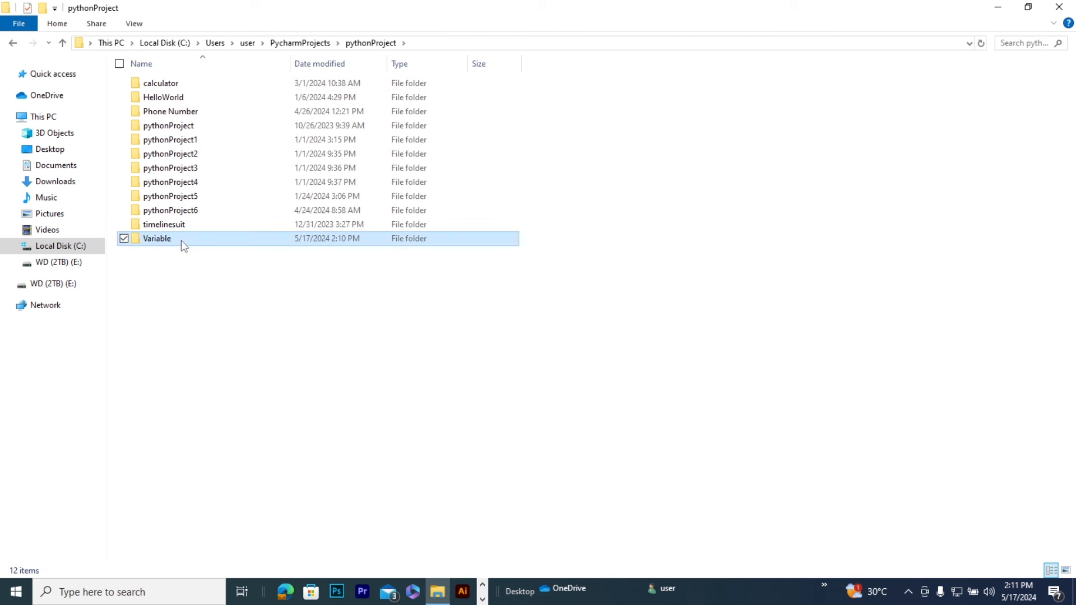
- Open the Variable folder and select How to Create QR code in Python 2024.mp4
double_click(157, 237)
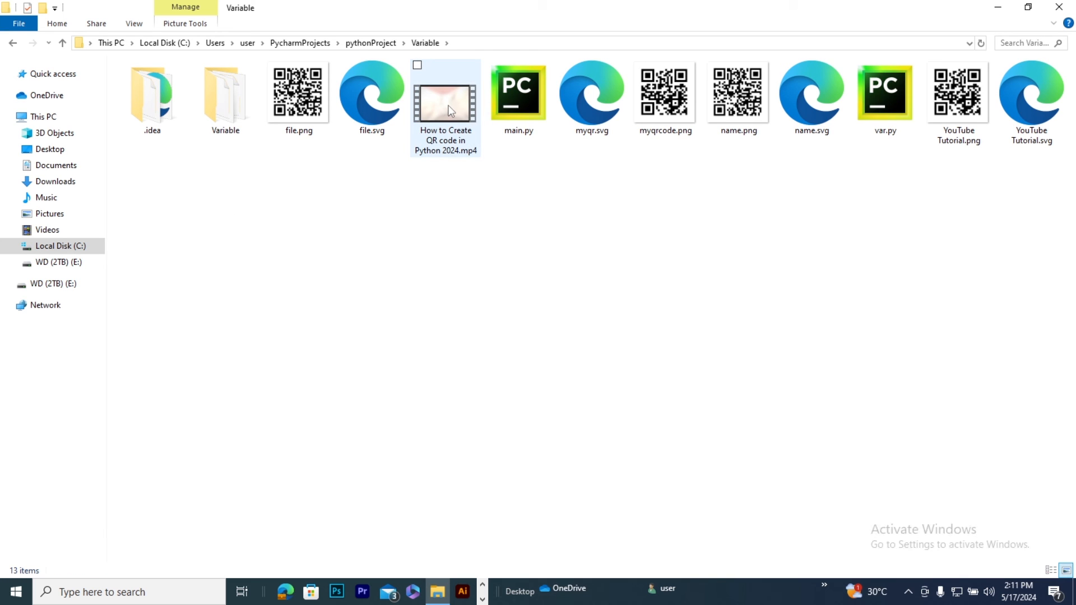
left_click(445, 104)
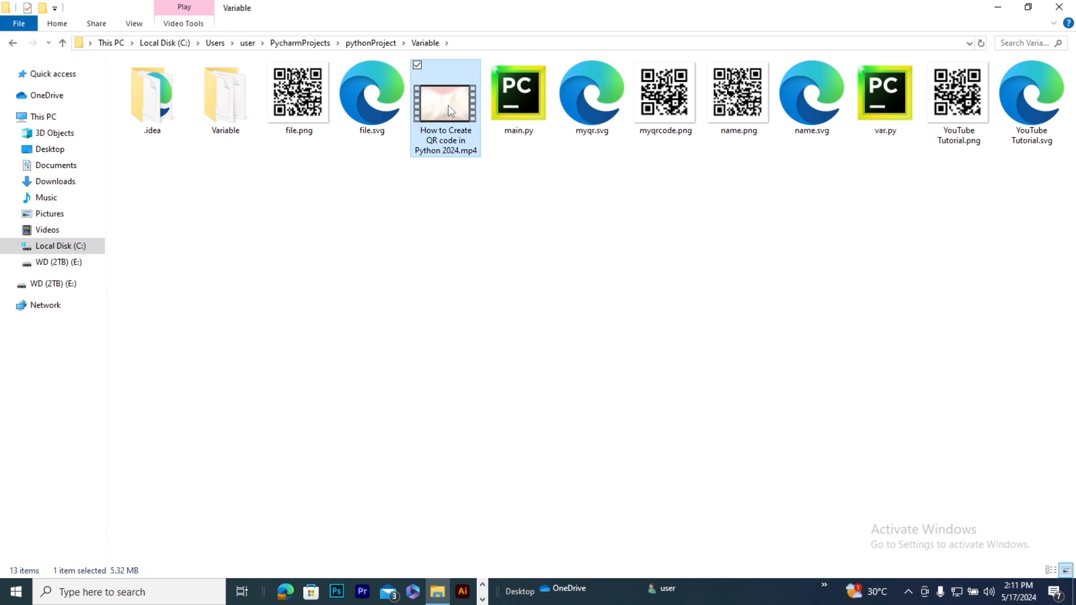